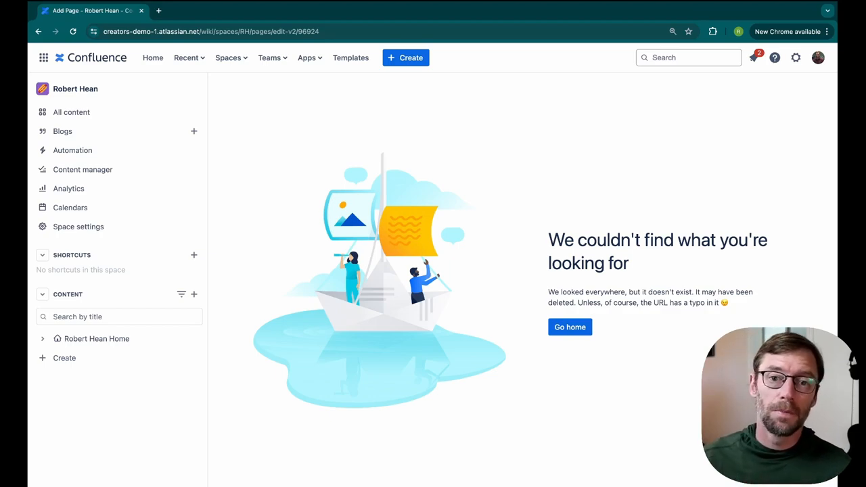
{"action": "mouse_move", "coordinate": [482, 340]}
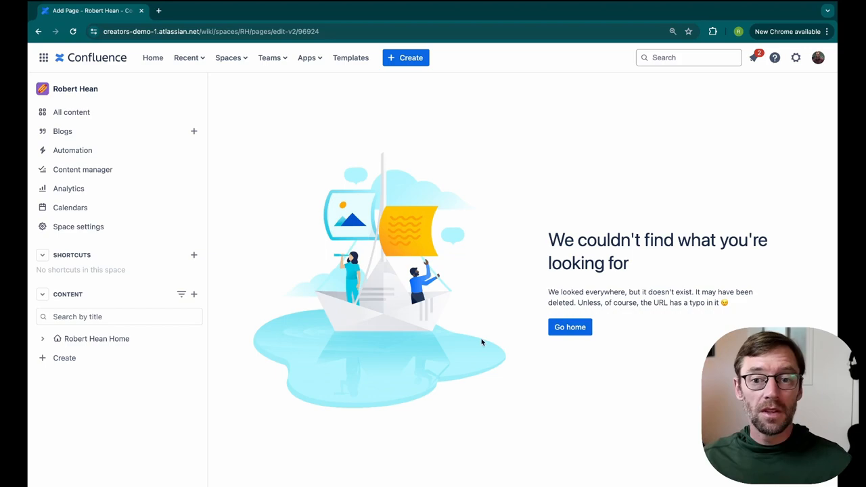
{"action": "mouse_move", "coordinate": [514, 238]}
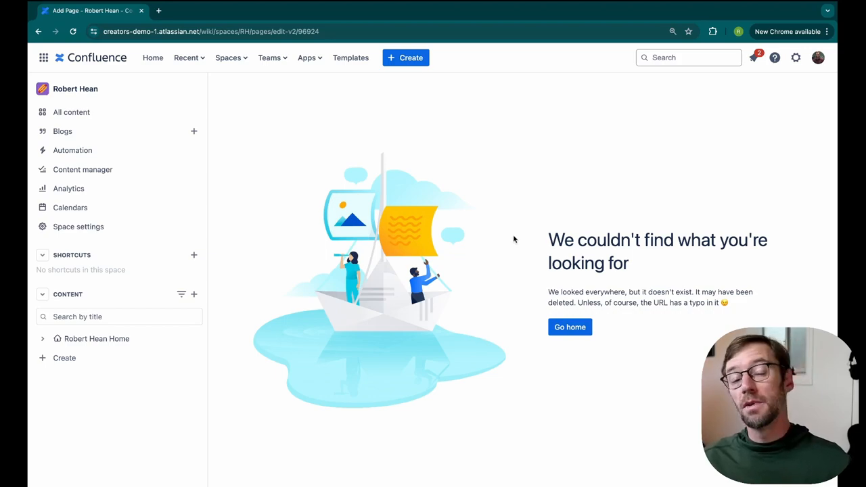
{"action": "mouse_move", "coordinate": [287, 216]}
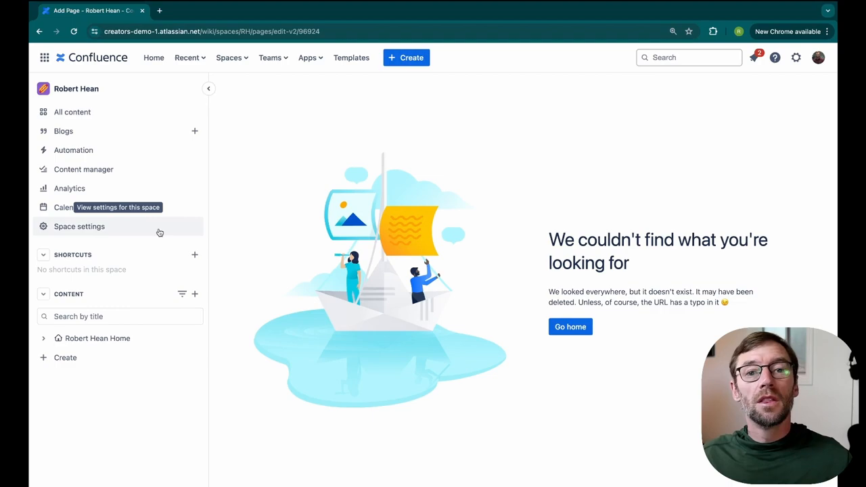
{"action": "mouse_move", "coordinate": [129, 339]}
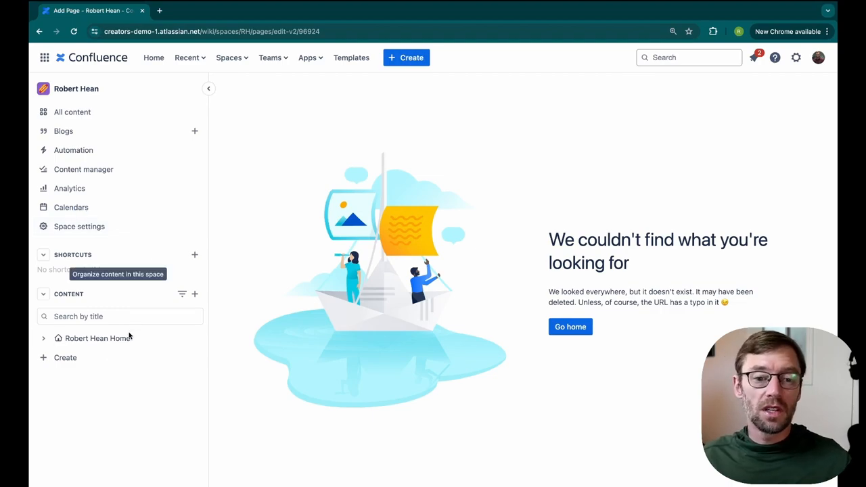
{"action": "mouse_move", "coordinate": [246, 67]}
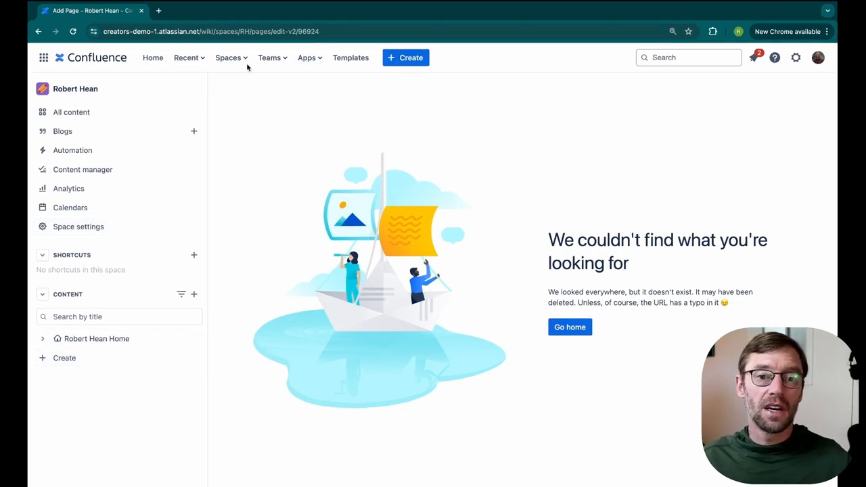
Navigate via Spaces to the starred Robert Hean personal space and open its Confluence Basics page.
{"action": "left_click", "coordinate": [227, 57]}
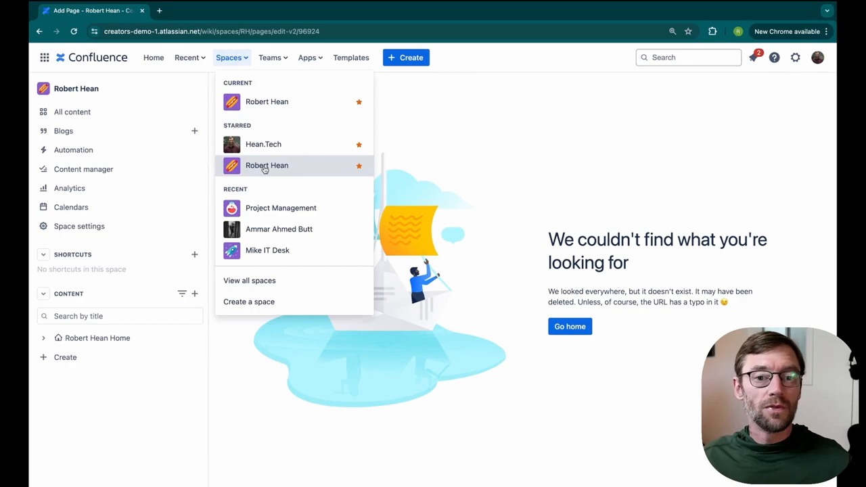
{"action": "left_click", "coordinate": [267, 165]}
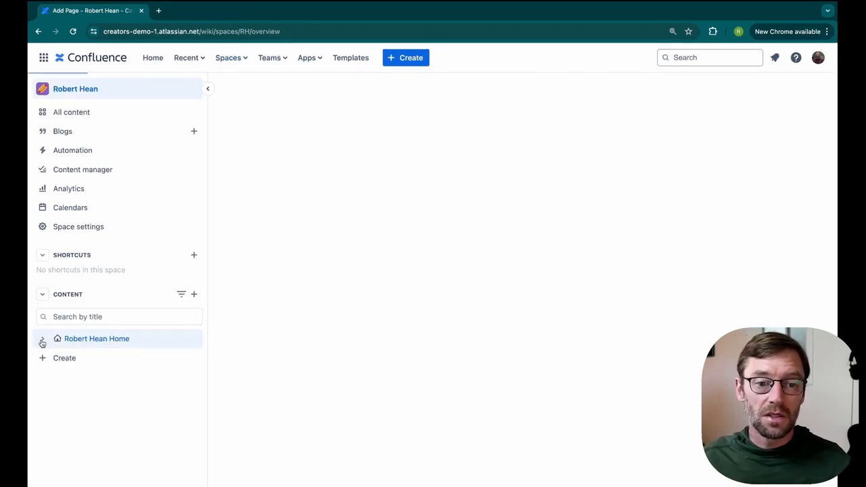
{"action": "left_click", "coordinate": [96, 338]}
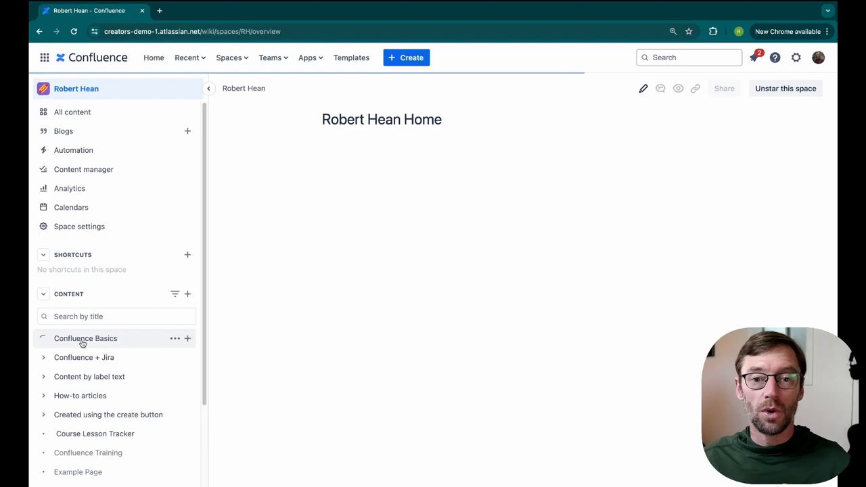
{"action": "left_click", "coordinate": [85, 338]}
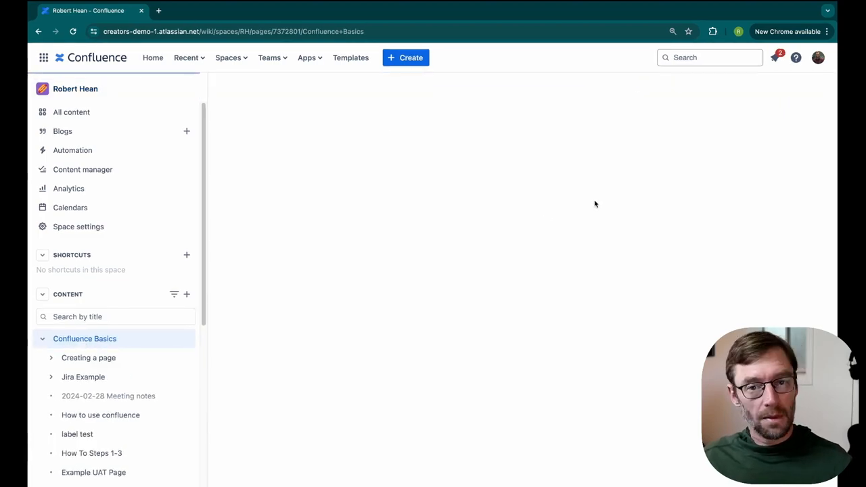
{"action": "left_click", "coordinate": [84, 339]}
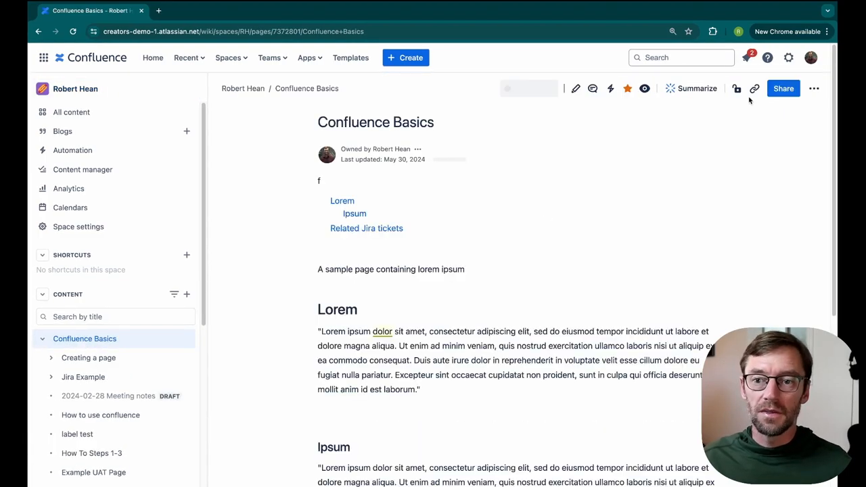
{"action": "left_click", "coordinate": [735, 88]}
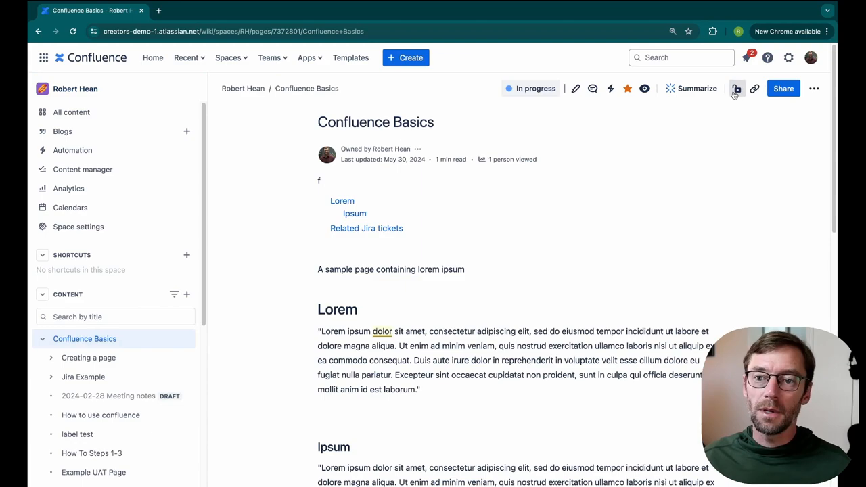
Show the Confluence Basics page restrictions and list the levels, keeping 'Anyone in this space can edit'.
{"action": "left_click", "coordinate": [735, 88]}
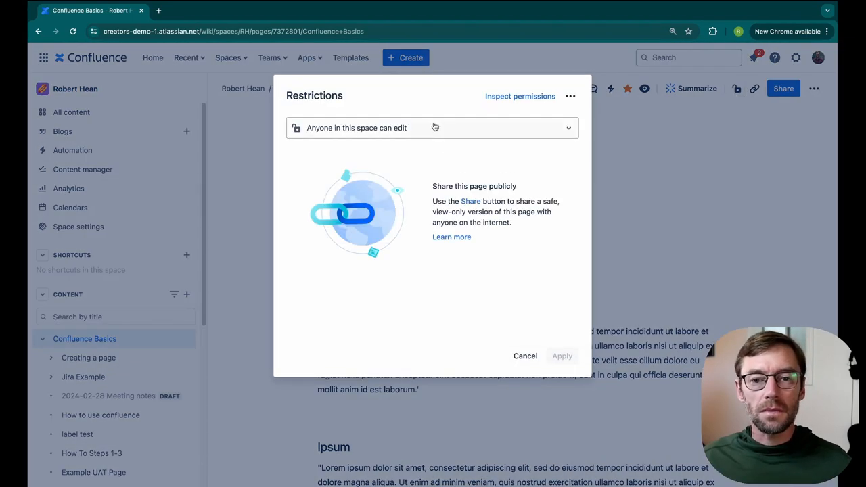
{"action": "left_click", "coordinate": [433, 127]}
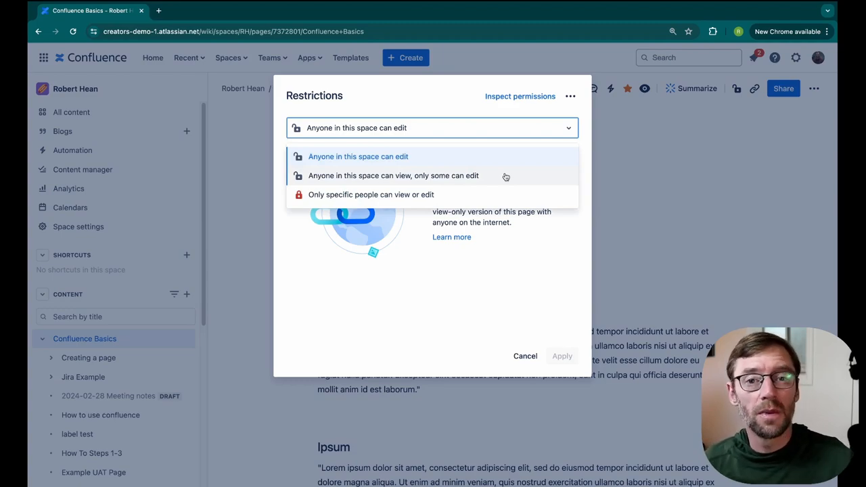
{"action": "mouse_move", "coordinate": [512, 197]}
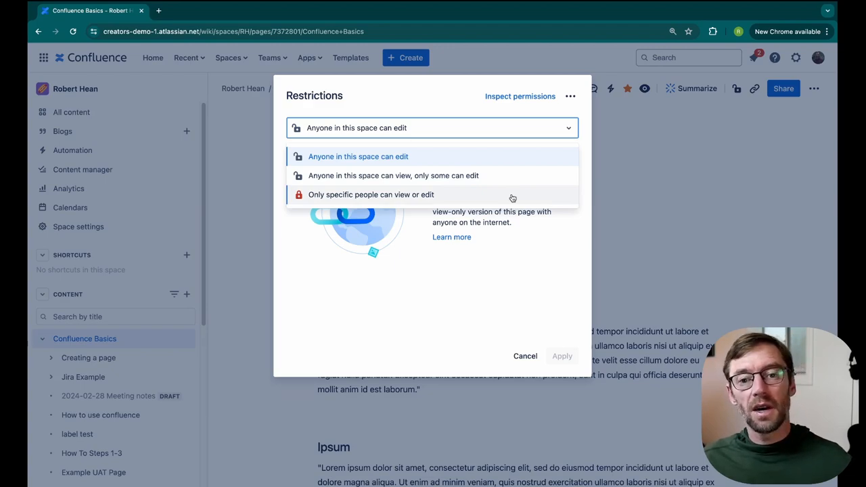
{"action": "mouse_move", "coordinate": [441, 195]}
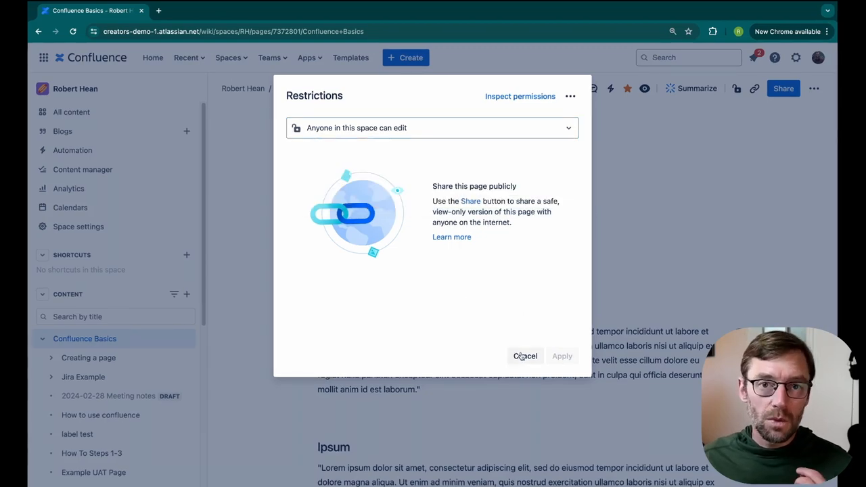
Cancel the restrictions dialog unchanged and go to Space settings, down to Space permissions.
{"action": "left_click", "coordinate": [524, 355]}
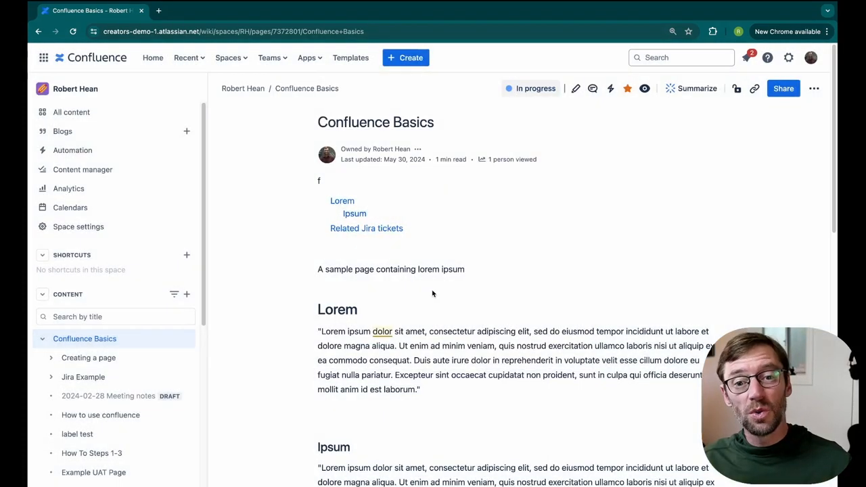
{"action": "mouse_move", "coordinate": [352, 303]}
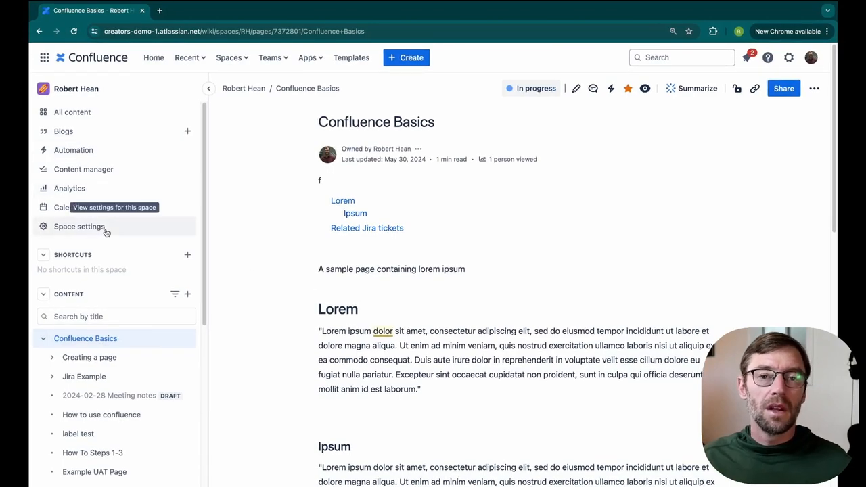
{"action": "left_click", "coordinate": [78, 225]}
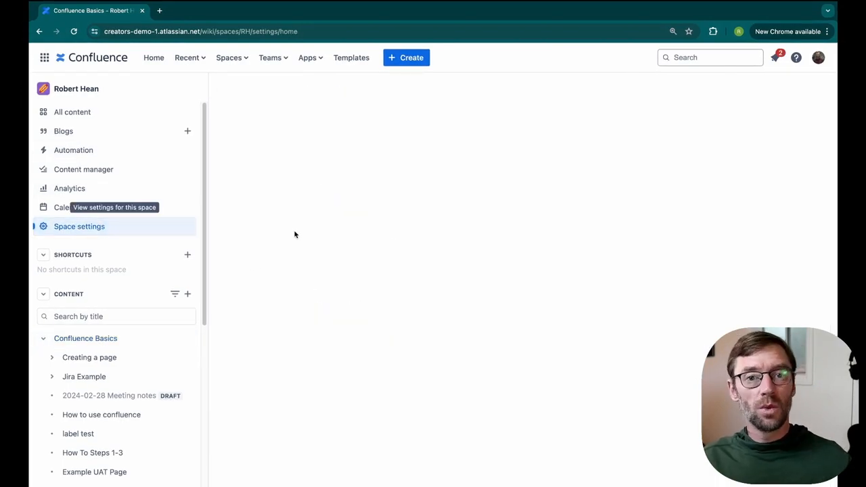
{"action": "left_click", "coordinate": [79, 226]}
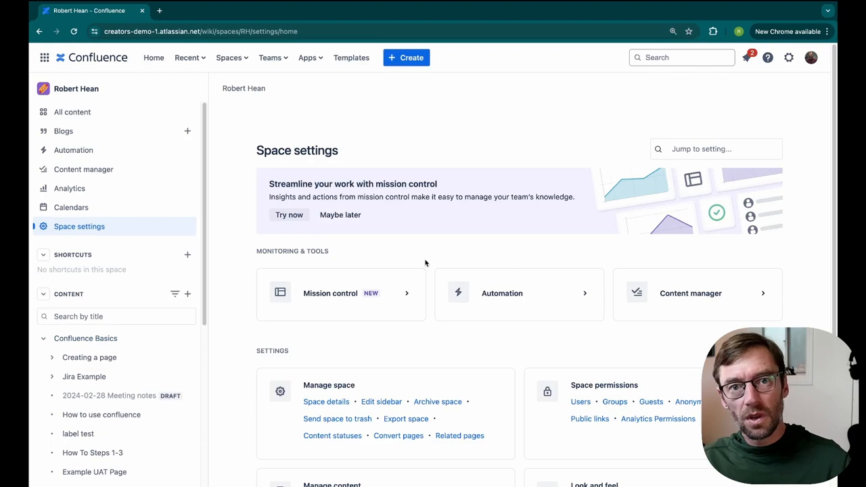
{"action": "scroll", "scroll_direction": "down", "scroll_amount": 3}
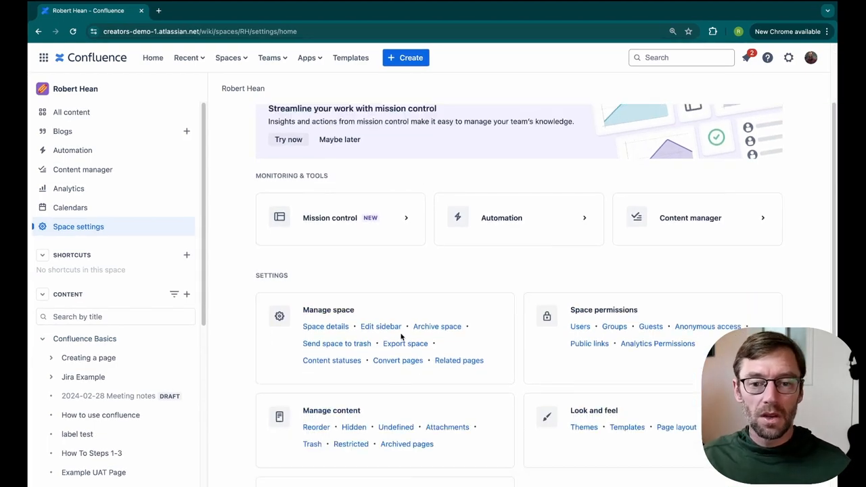
{"action": "scroll", "scroll_direction": "down", "scroll_amount": 3}
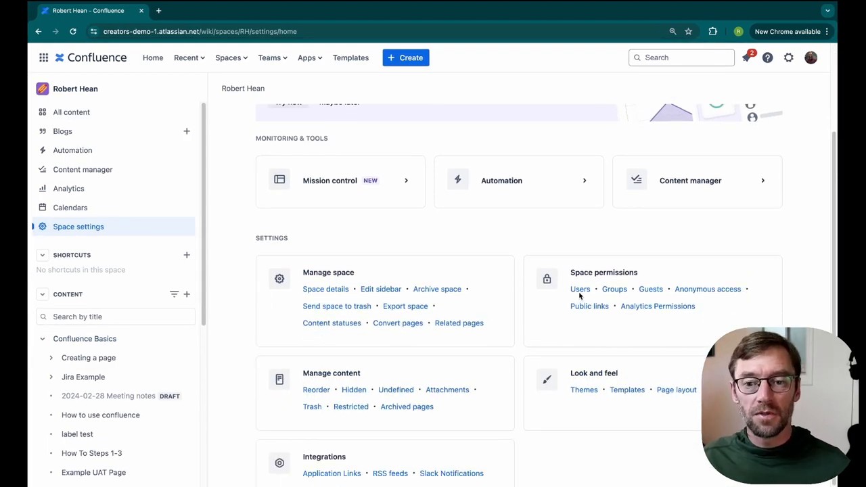
Review the space permissions grid for individual users, then for groups.
{"action": "left_click", "coordinate": [578, 290]}
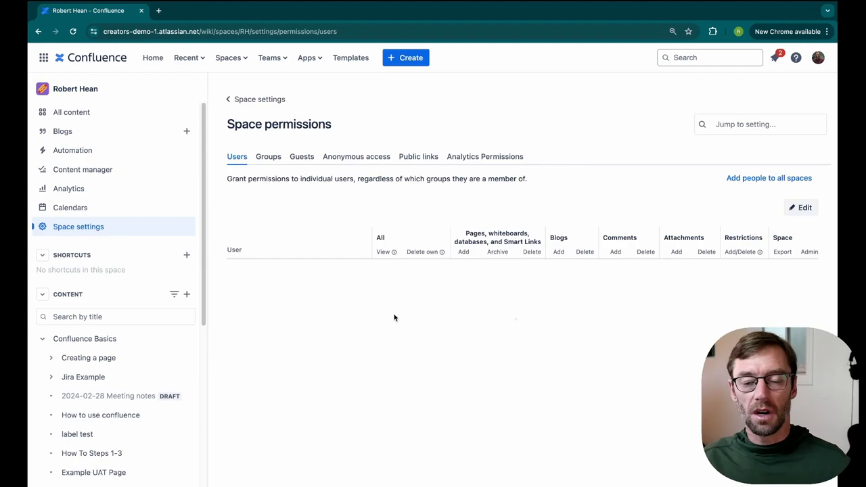
{"action": "left_click", "coordinate": [800, 206]}
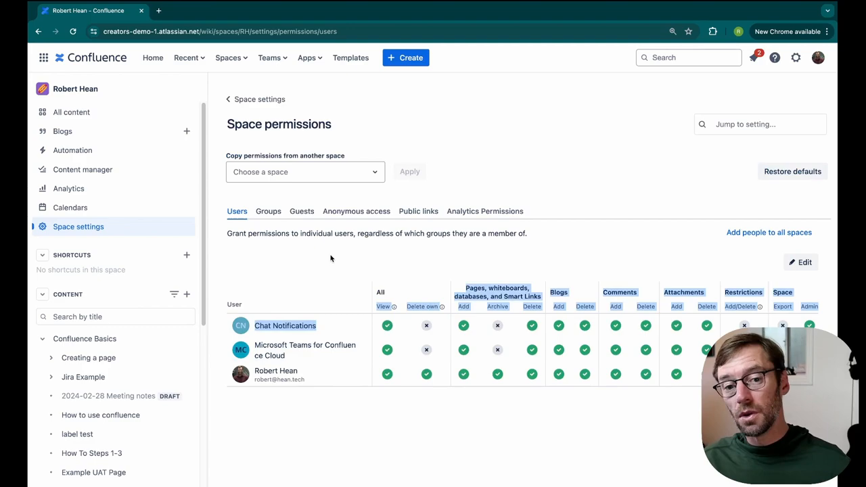
{"action": "left_click", "coordinate": [268, 211]}
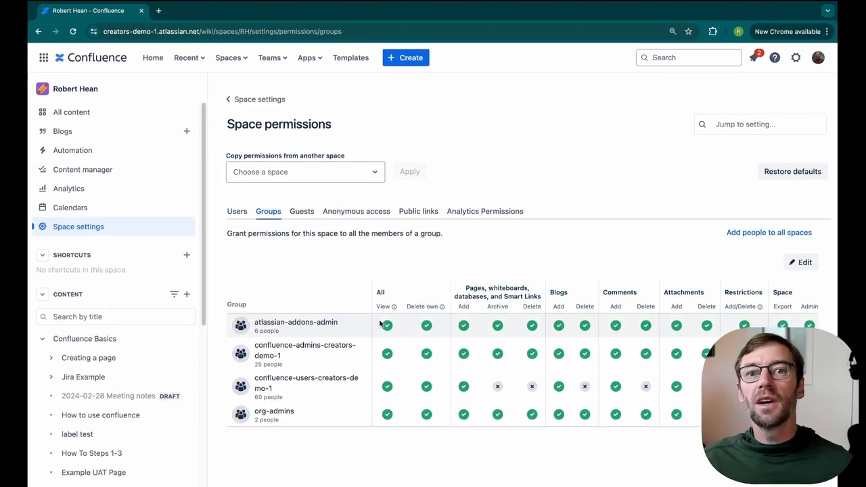
{"action": "mouse_move", "coordinate": [307, 290]}
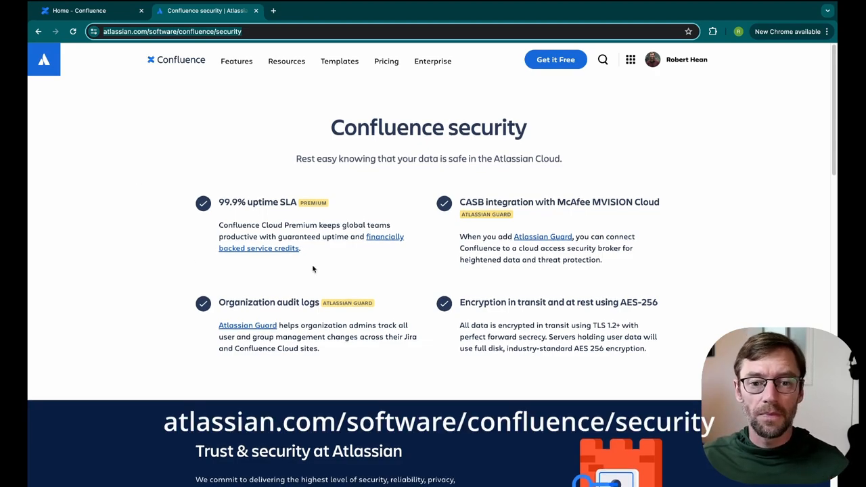
Scroll through the Confluence security page's protections, certifications, data addendum and partners, then back up.
{"action": "scroll", "scroll_direction": "down", "scroll_amount": 3}
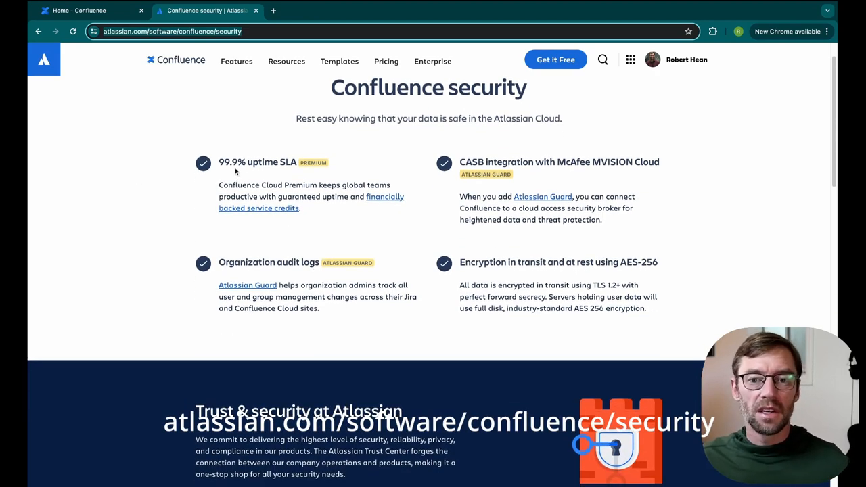
{"action": "mouse_move", "coordinate": [494, 280]}
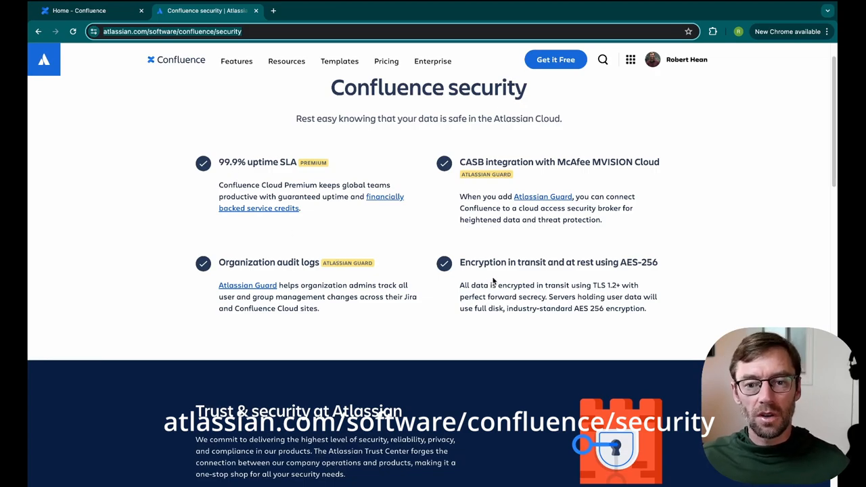
{"action": "scroll", "scroll_direction": "down", "scroll_amount": 3}
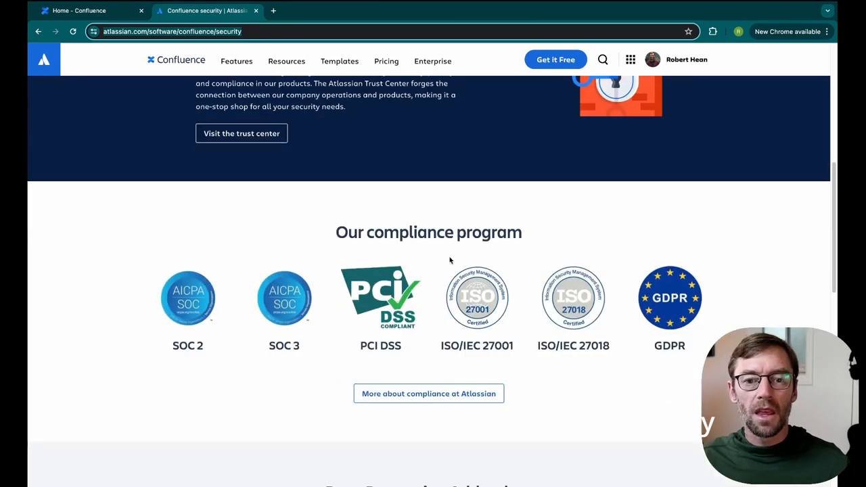
{"action": "mouse_move", "coordinate": [345, 329]}
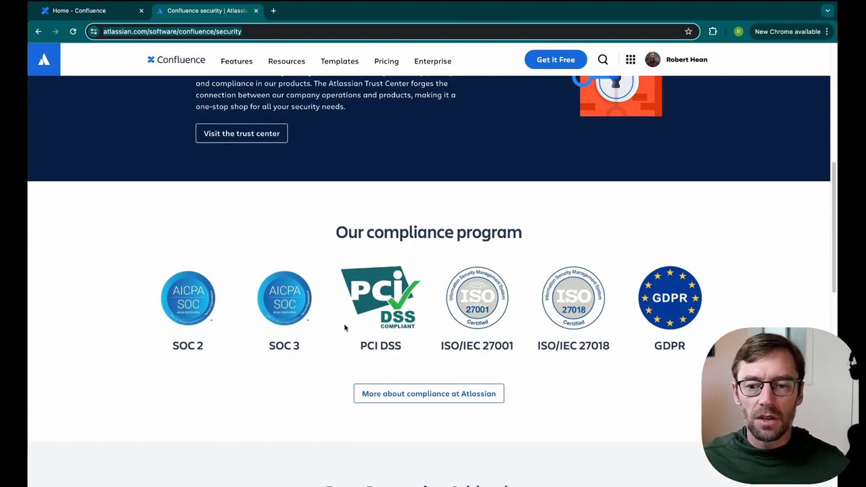
{"action": "scroll", "scroll_direction": "down", "scroll_amount": 3}
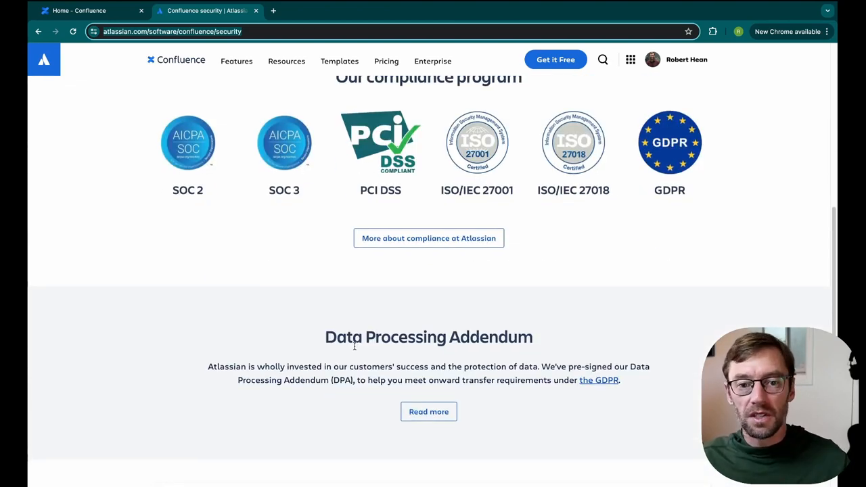
{"action": "scroll", "scroll_direction": "up", "scroll_amount": 3}
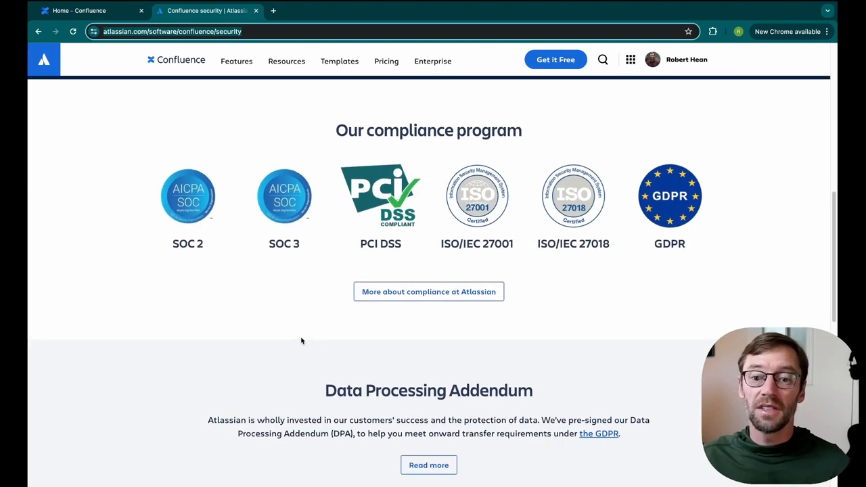
{"action": "scroll", "scroll_direction": "down", "scroll_amount": 3}
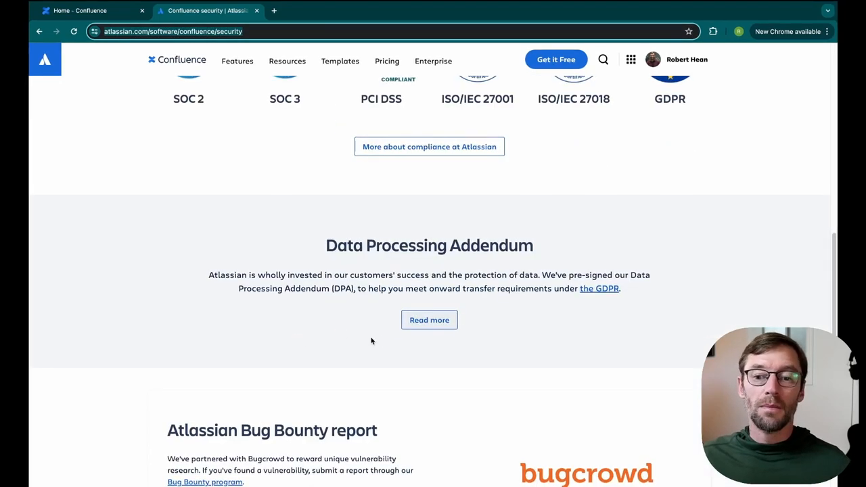
{"action": "scroll", "scroll_direction": "down", "scroll_amount": 3}
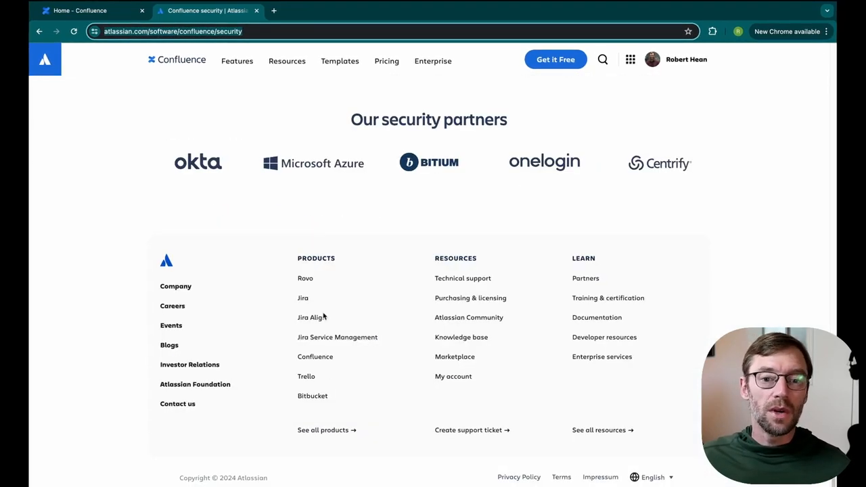
{"action": "scroll", "scroll_direction": "up", "scroll_amount": 3}
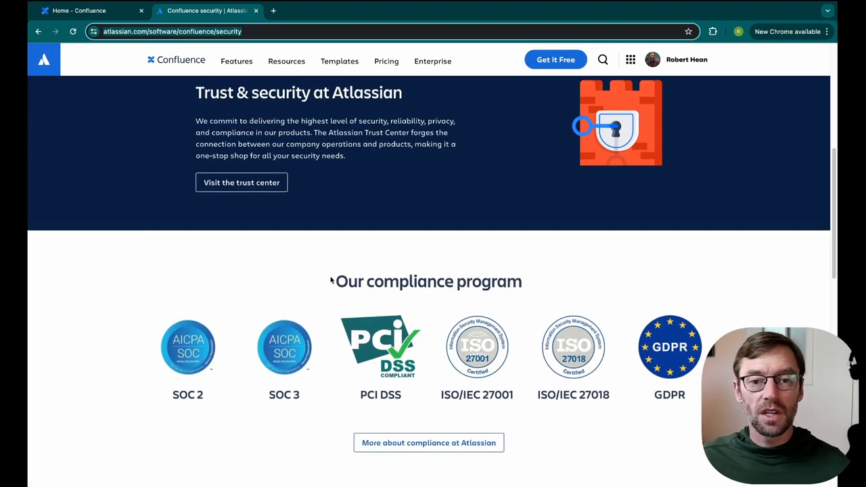
{"action": "scroll", "scroll_direction": "up", "scroll_amount": 3}
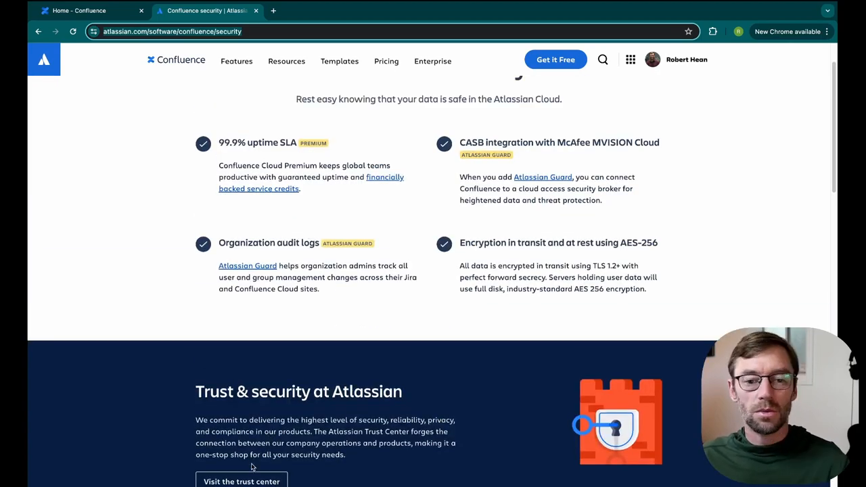
{"action": "scroll", "scroll_direction": "up", "scroll_amount": 3}
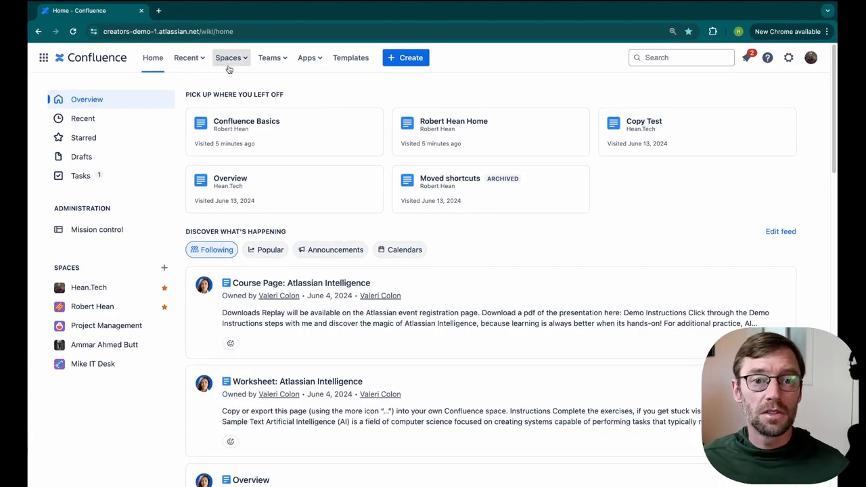
From the Spaces dropdown choose View all spaces to reach the spaces directory.
{"action": "left_click", "coordinate": [227, 57]}
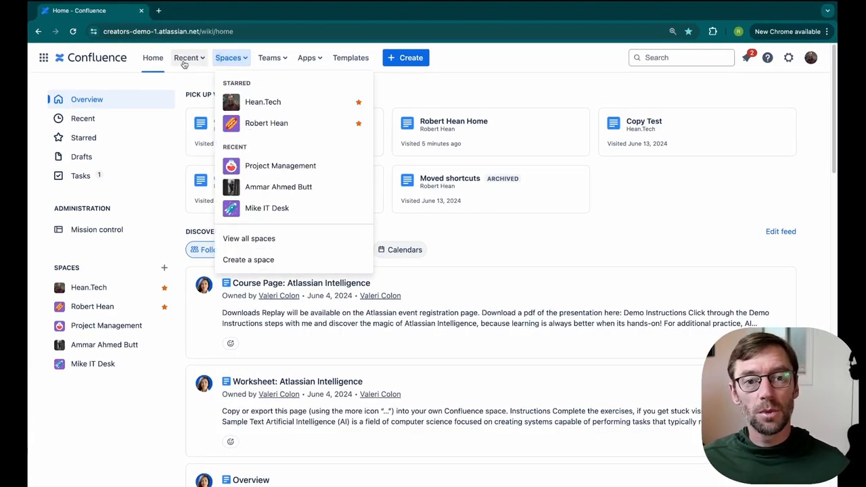
{"action": "mouse_move", "coordinate": [249, 238]}
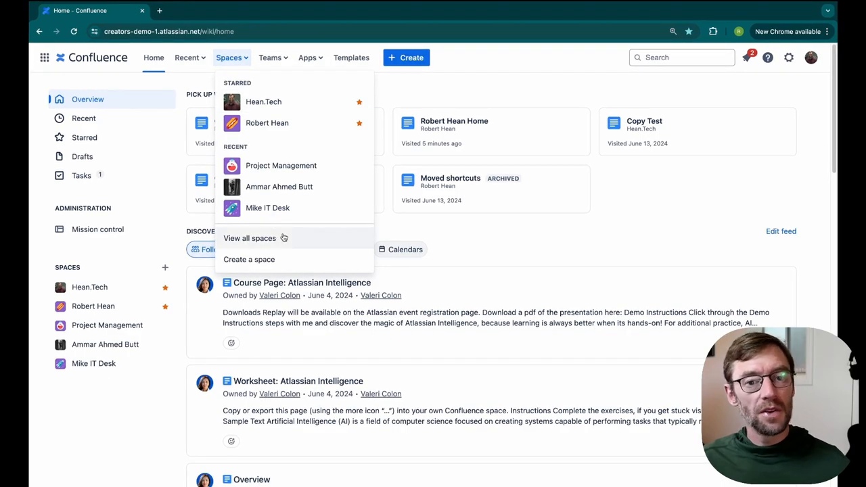
{"action": "left_click", "coordinate": [248, 238]}
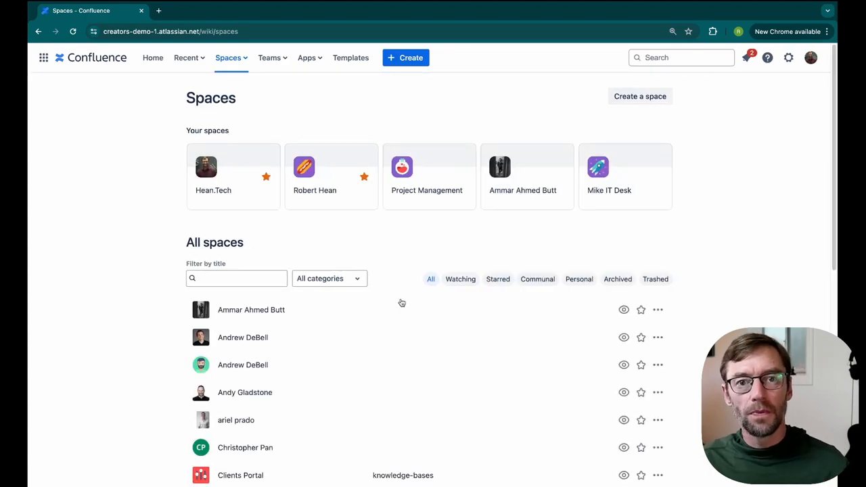
{"action": "mouse_move", "coordinate": [411, 308]}
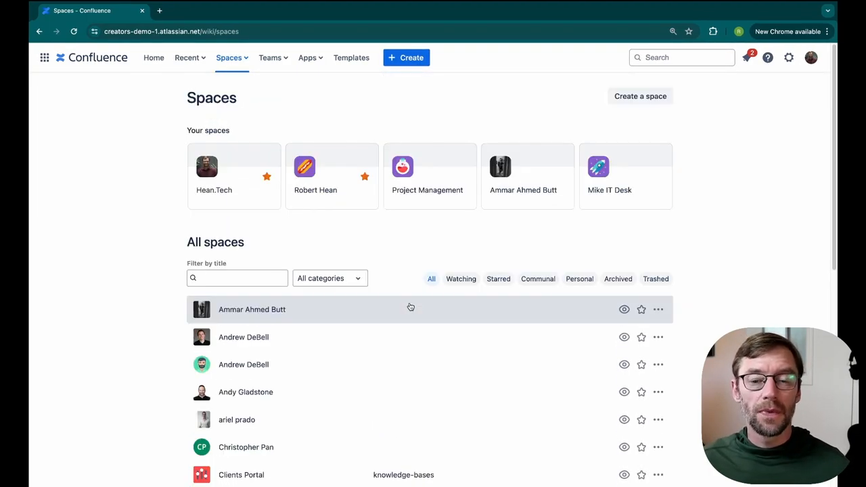
{"action": "left_click", "coordinate": [235, 279]}
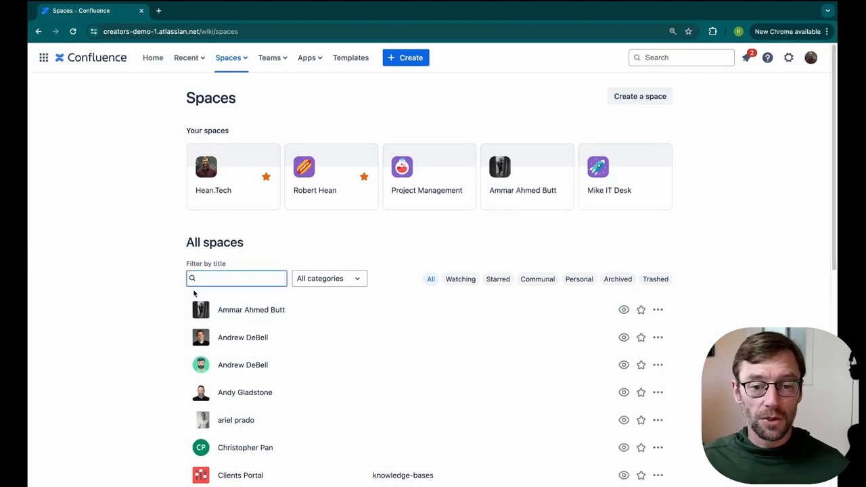
{"action": "type", "text": "hean"}
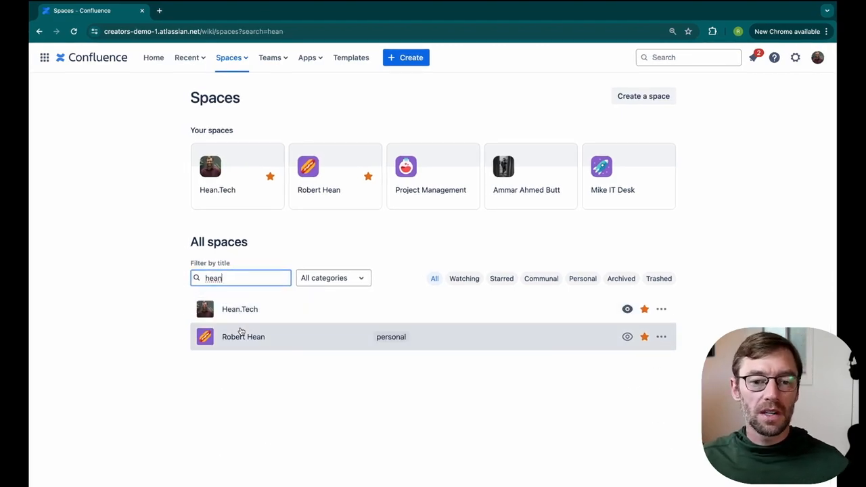
{"action": "mouse_move", "coordinate": [330, 279]}
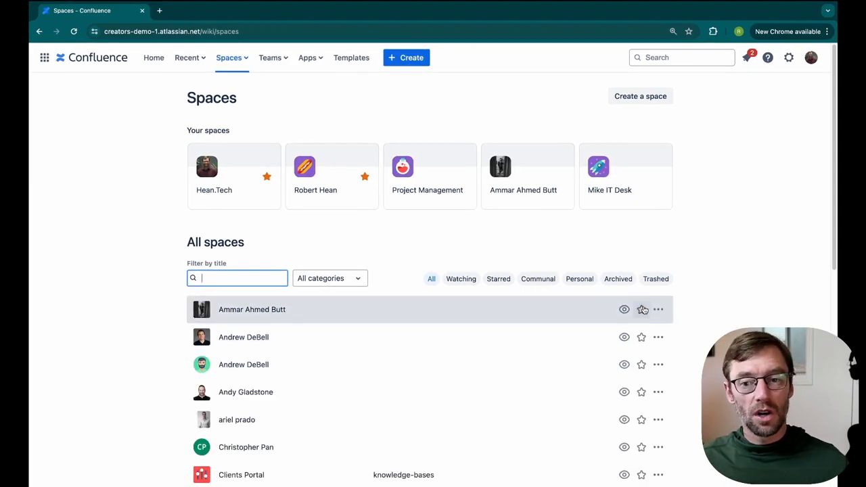
{"action": "mouse_move", "coordinate": [262, 77]}
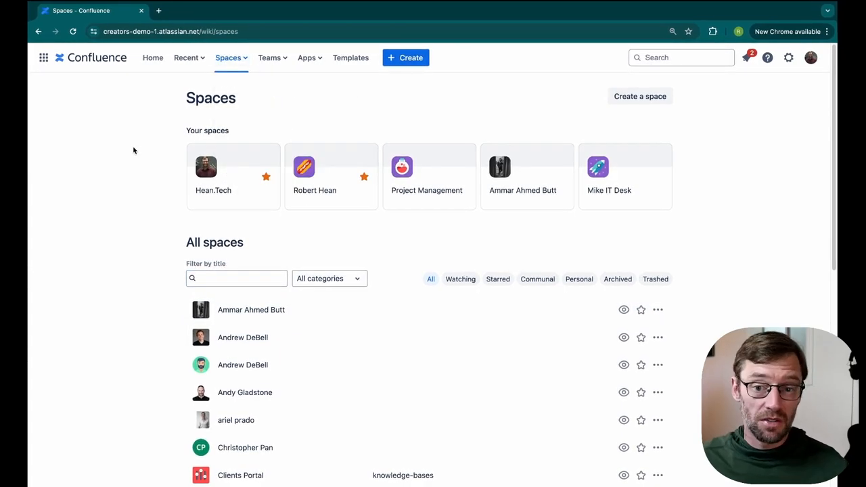
Filter the spaces directory to the knowledge-bases category, then remove the category filter.
{"action": "left_click", "coordinate": [329, 278]}
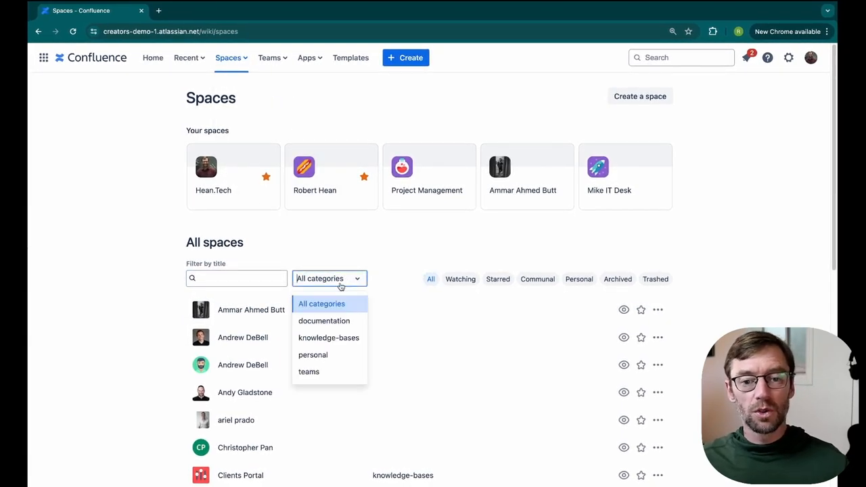
{"action": "left_click", "coordinate": [329, 338]}
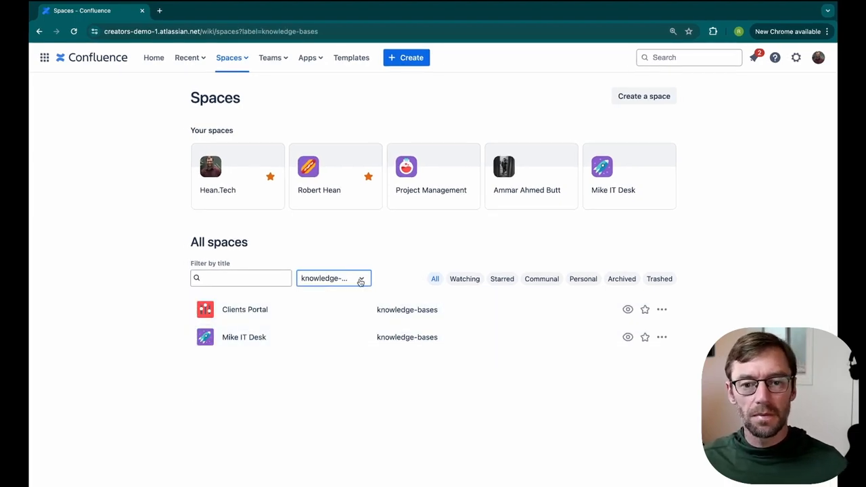
{"action": "left_click", "coordinate": [360, 279]}
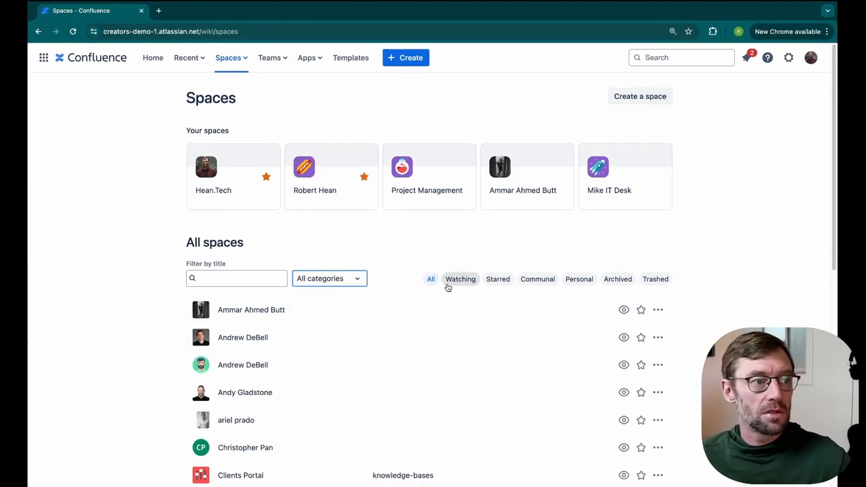
Cycle the Personal, Communal, Archived and Trashed space filters, then return to All spaces.
{"action": "left_click", "coordinate": [579, 278]}
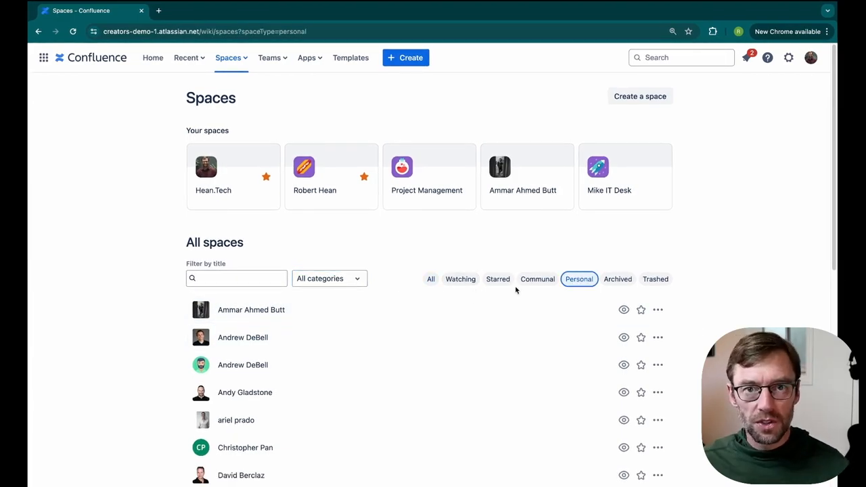
{"action": "mouse_move", "coordinate": [537, 278]}
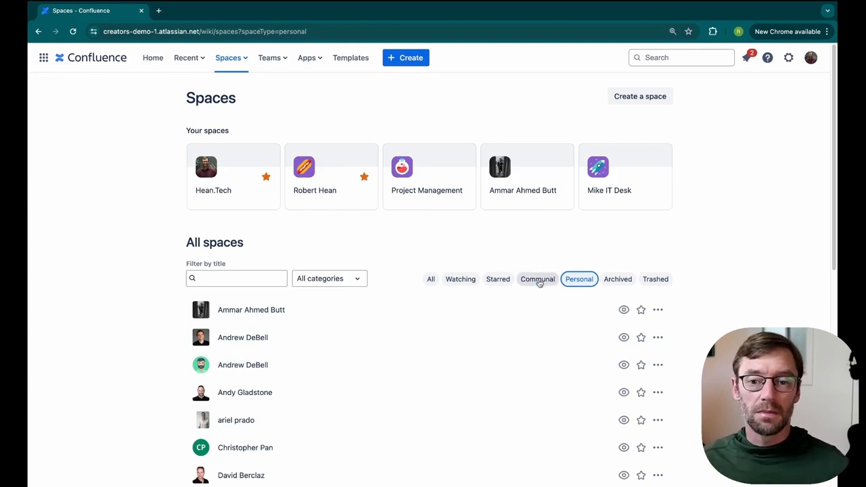
{"action": "left_click", "coordinate": [537, 279]}
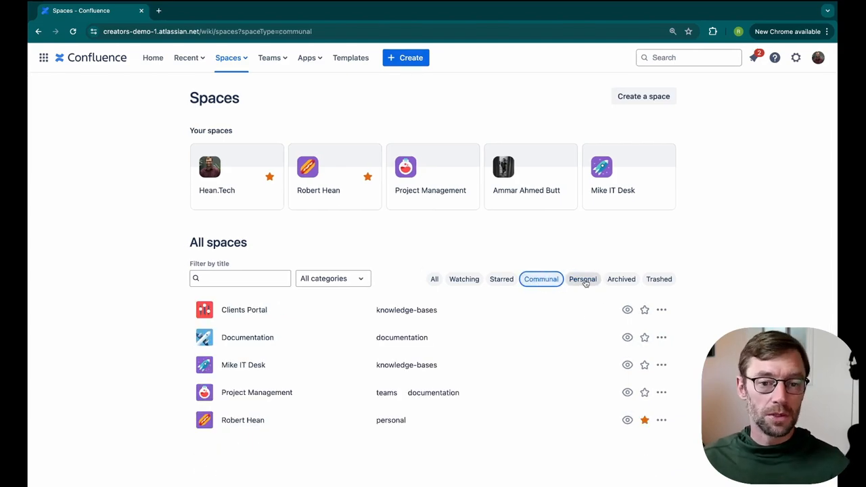
{"action": "left_click", "coordinate": [579, 278]}
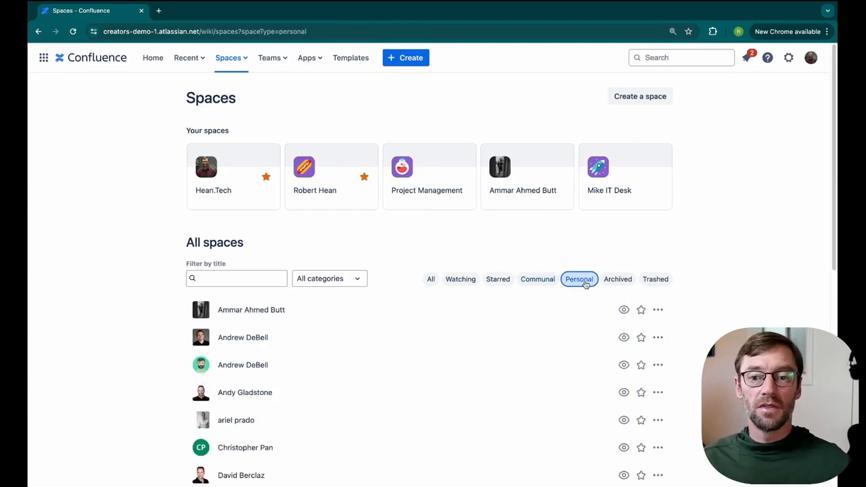
{"action": "left_click", "coordinate": [619, 279]}
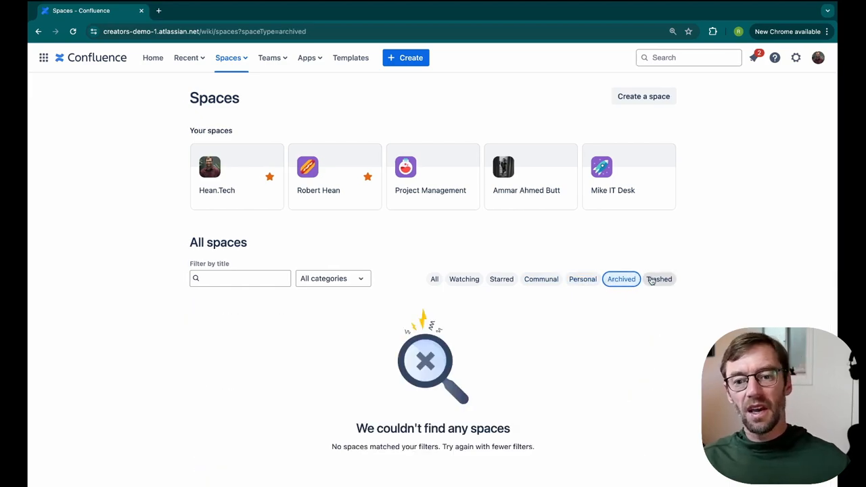
{"action": "left_click", "coordinate": [657, 279]}
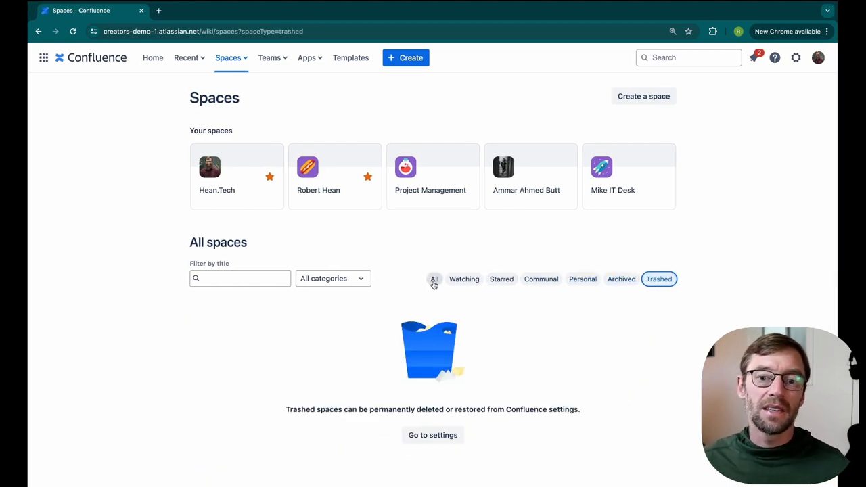
{"action": "left_click", "coordinate": [434, 279]}
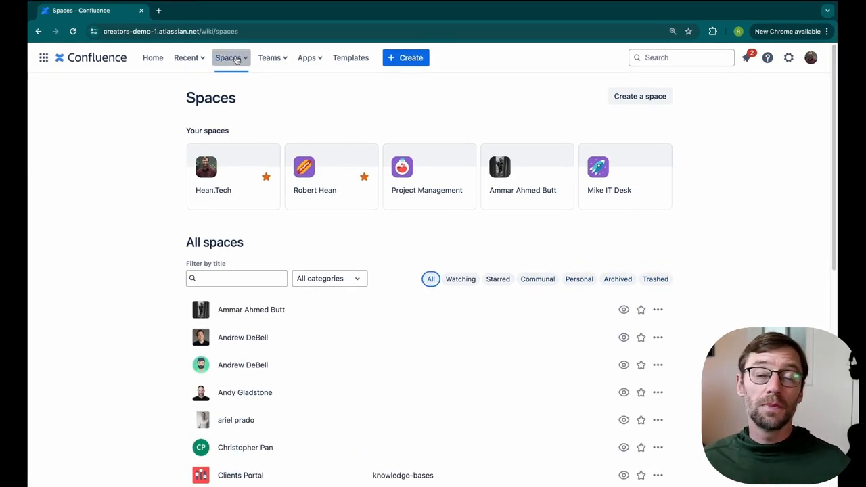
{"action": "left_click", "coordinate": [229, 57]}
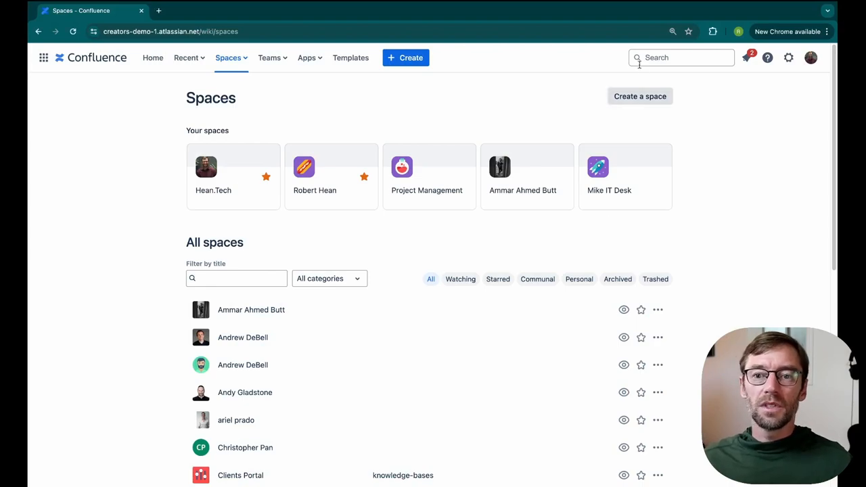
Run a quick search for 'jira' and view matching pages with date, space and contributor filters.
{"action": "left_click", "coordinate": [680, 57]}
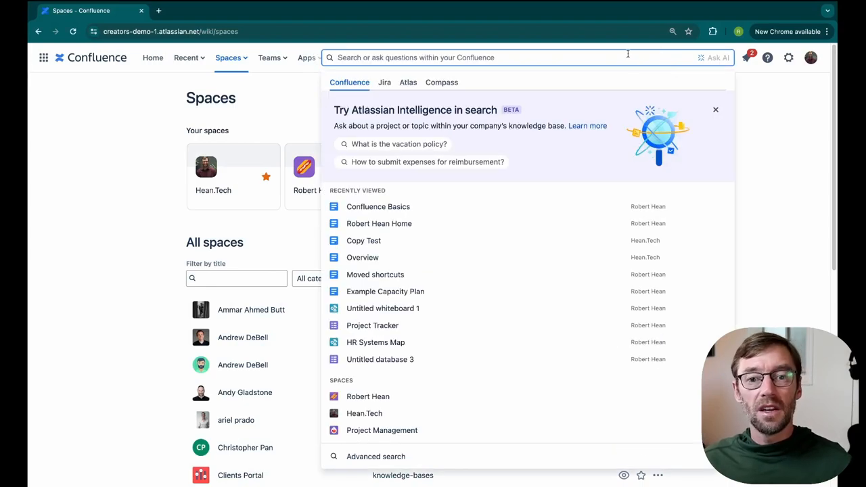
{"action": "mouse_move", "coordinate": [509, 224]}
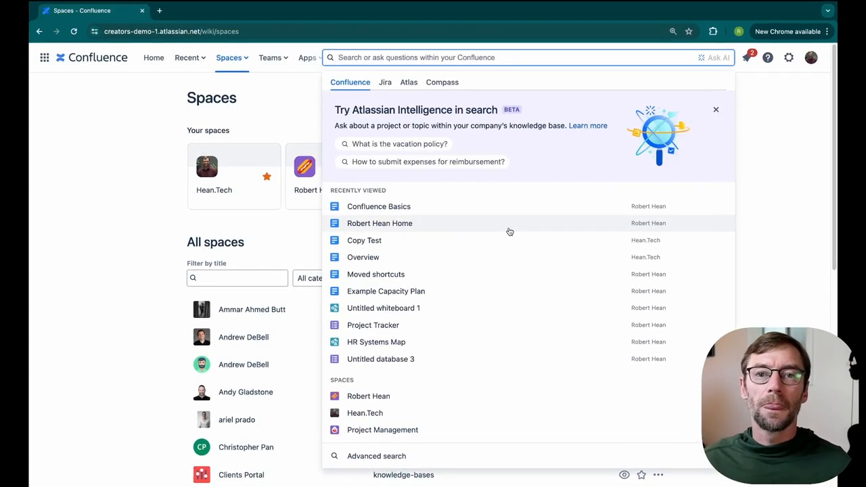
{"action": "mouse_move", "coordinate": [486, 78]}
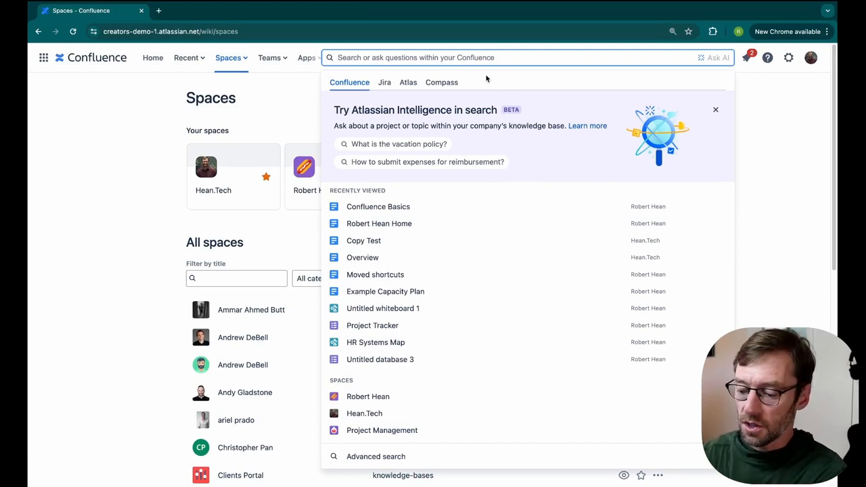
{"action": "type", "text": "jira"}
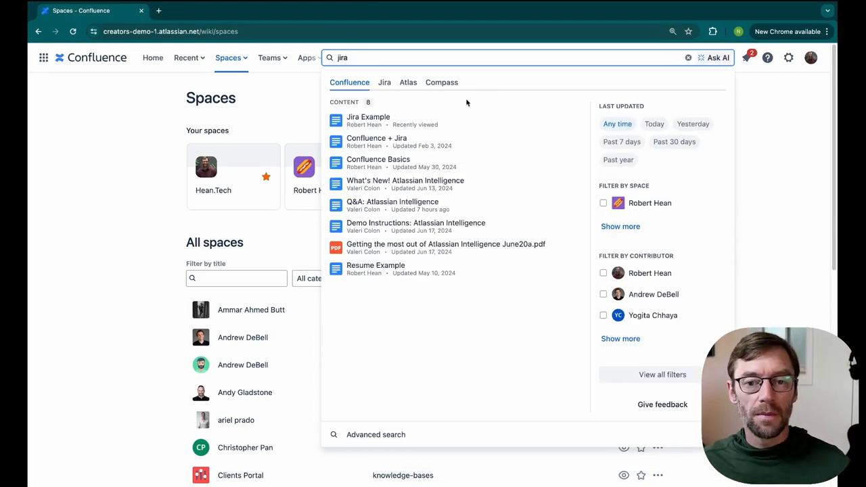
{"action": "mouse_move", "coordinate": [444, 138]}
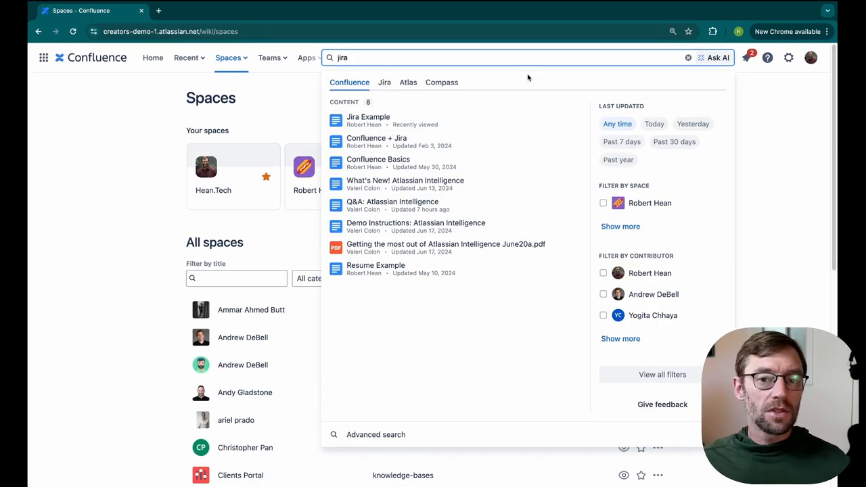
{"action": "mouse_move", "coordinate": [495, 119]}
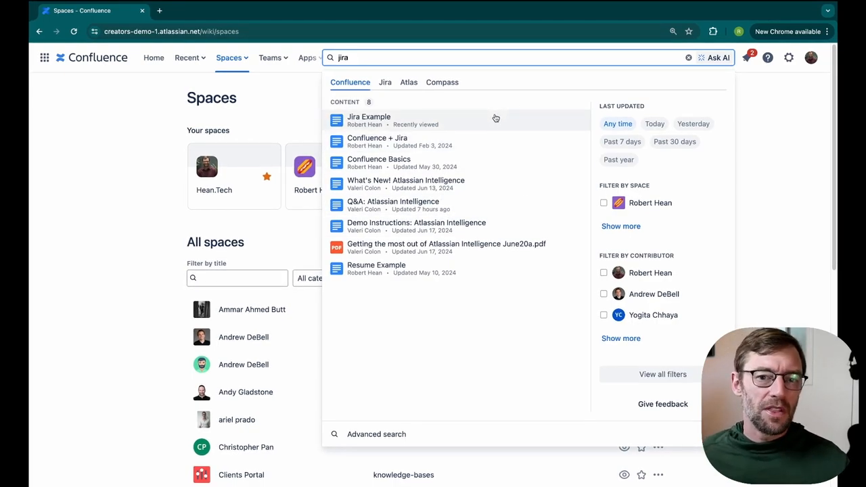
{"action": "mouse_move", "coordinate": [638, 100]}
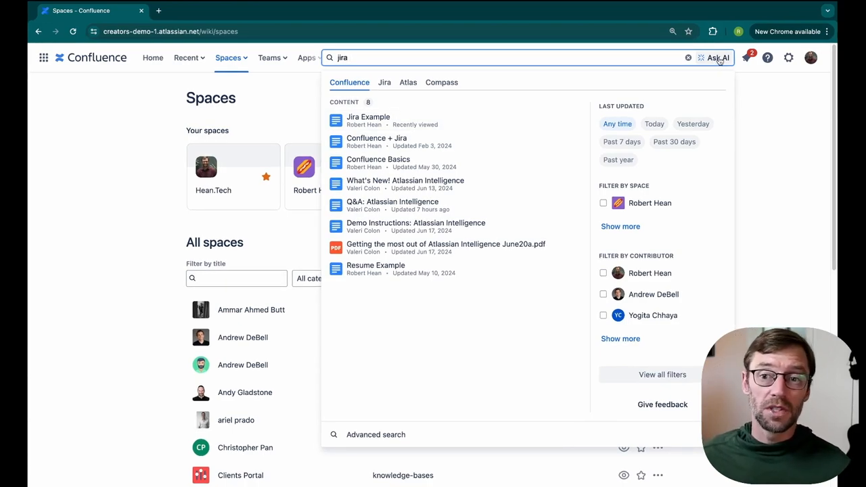
Ask Atlassian Intelligence about 'jira' and read its summary with related pages like Confluence + Jira.
{"action": "left_click", "coordinate": [717, 57]}
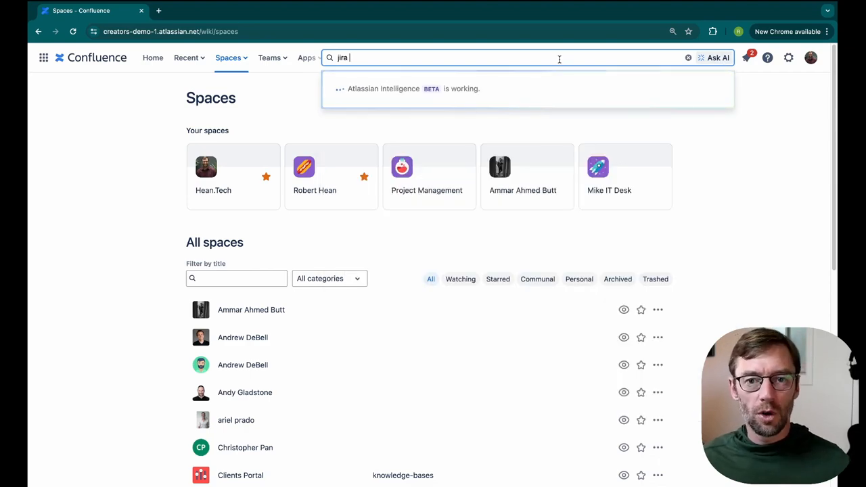
{"action": "key", "text": "Return"}
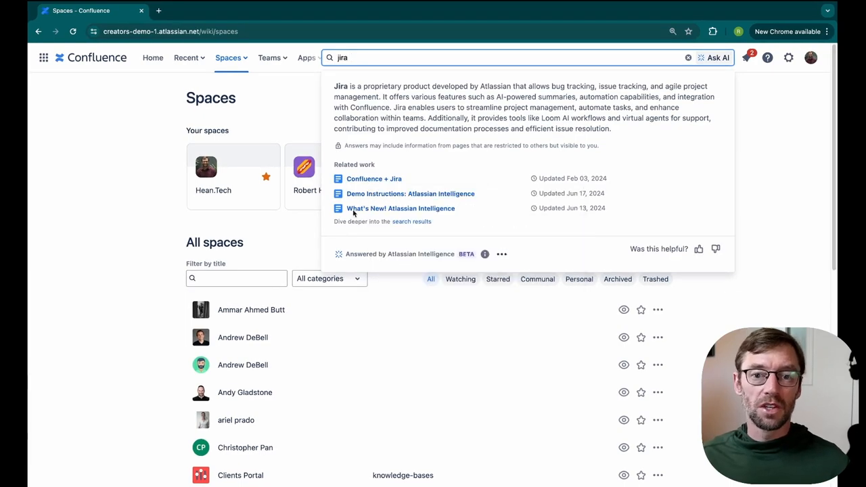
{"action": "mouse_move", "coordinate": [535, 59]}
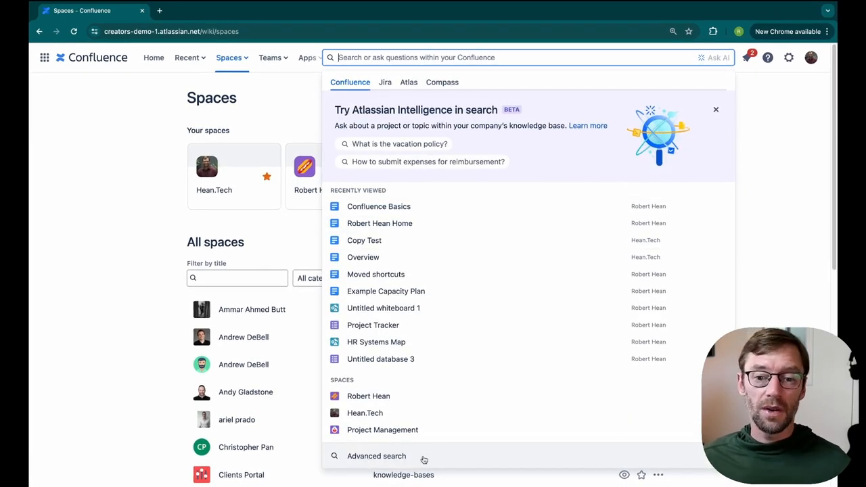
Go to advanced search and review the Space, contributor and Last updated filter options.
{"action": "left_click", "coordinate": [376, 456]}
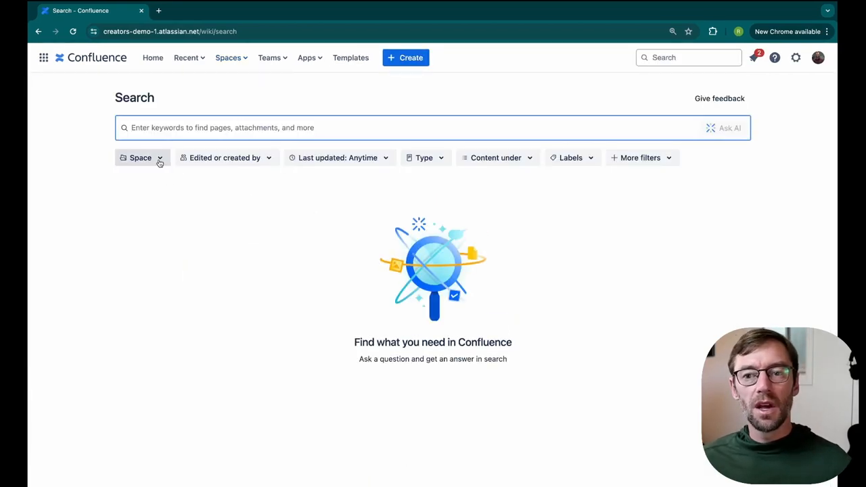
{"action": "left_click", "coordinate": [140, 157]}
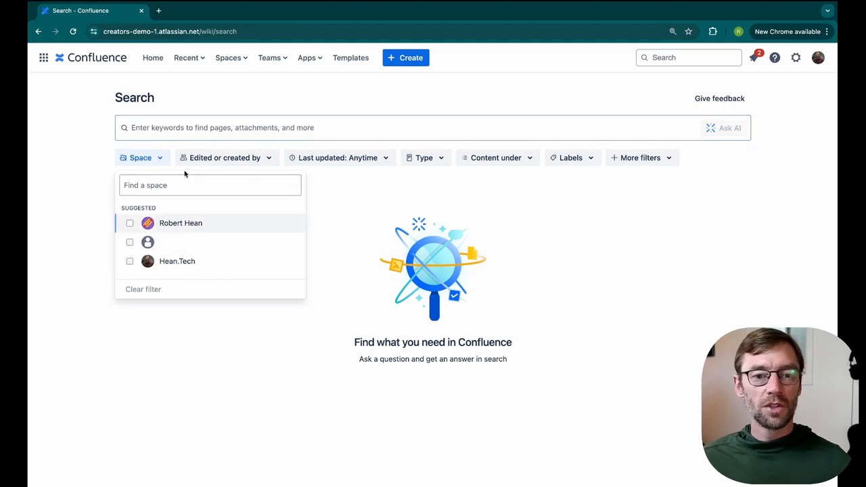
{"action": "left_click", "coordinate": [225, 157]}
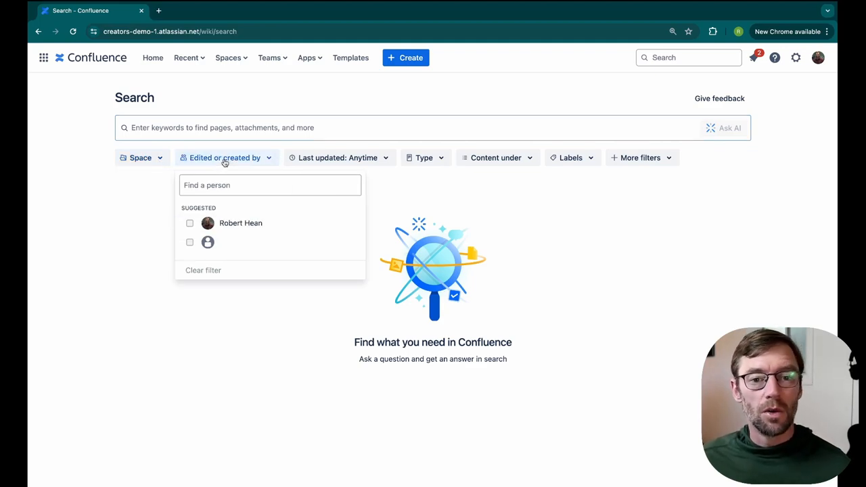
{"action": "left_click", "coordinate": [338, 157]}
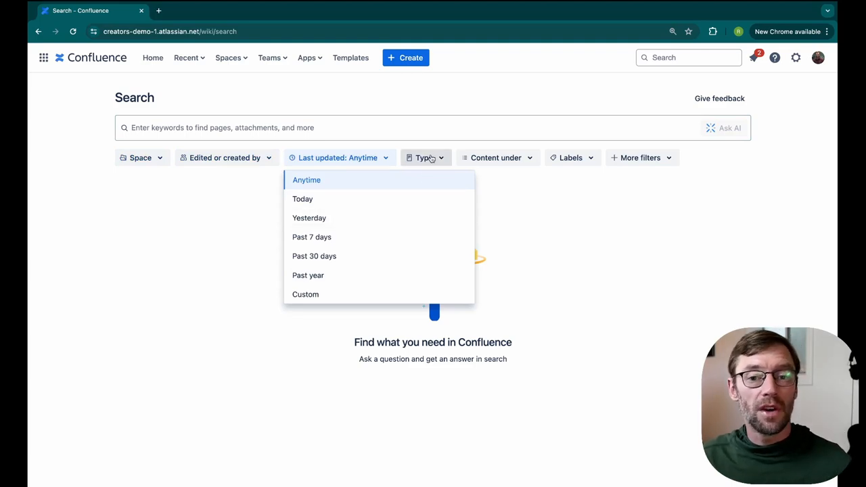
Review the Type and Content under filters, dismiss them, and return to quick search.
{"action": "left_click", "coordinate": [495, 157]}
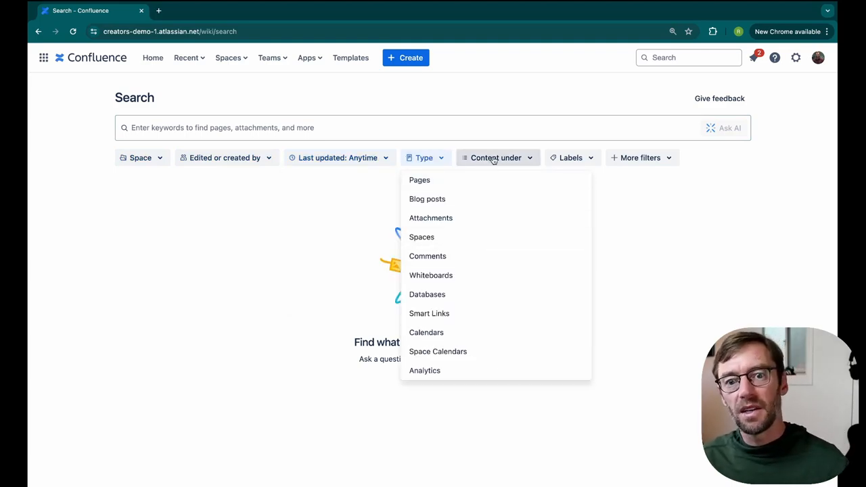
{"action": "left_click", "coordinate": [495, 157]}
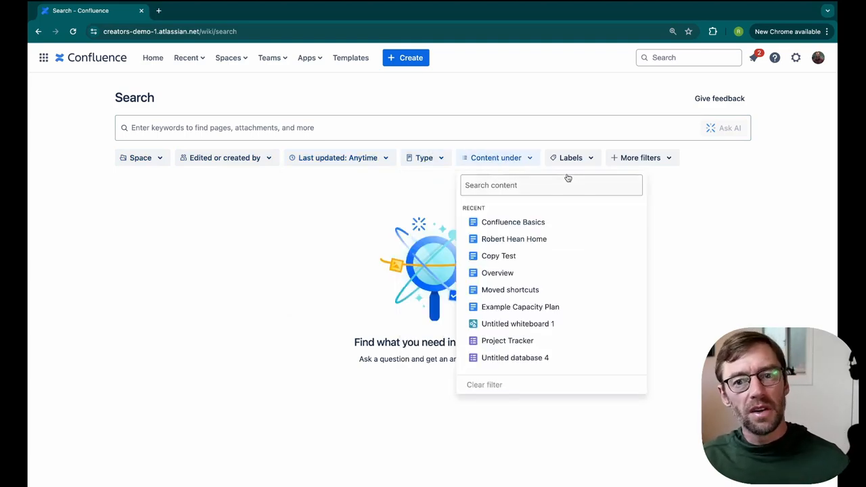
{"action": "left_click", "coordinate": [639, 157]}
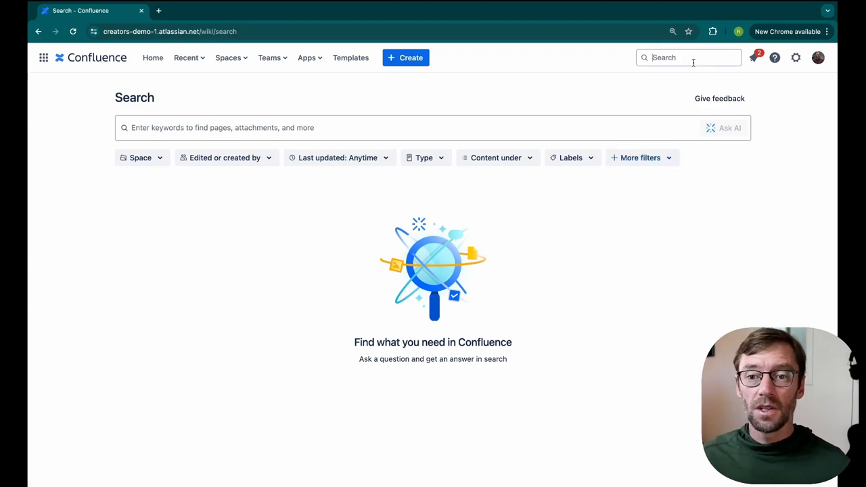
{"action": "left_click", "coordinate": [687, 57]}
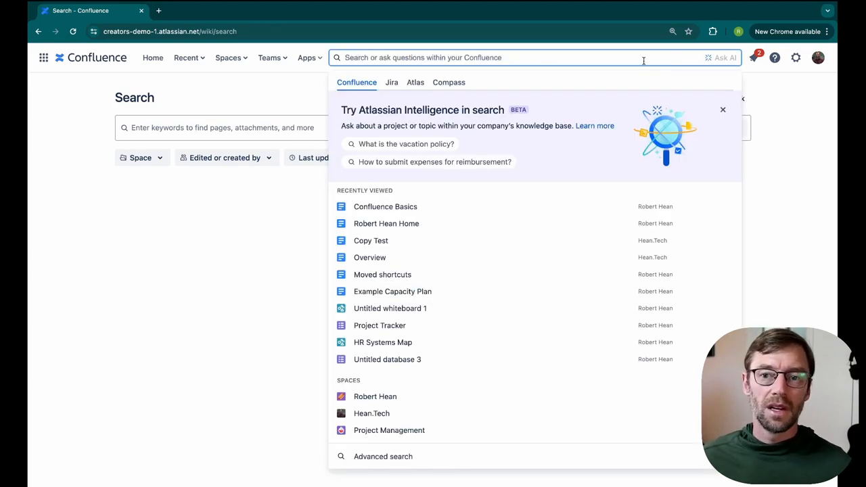
{"action": "mouse_move", "coordinate": [510, 475]}
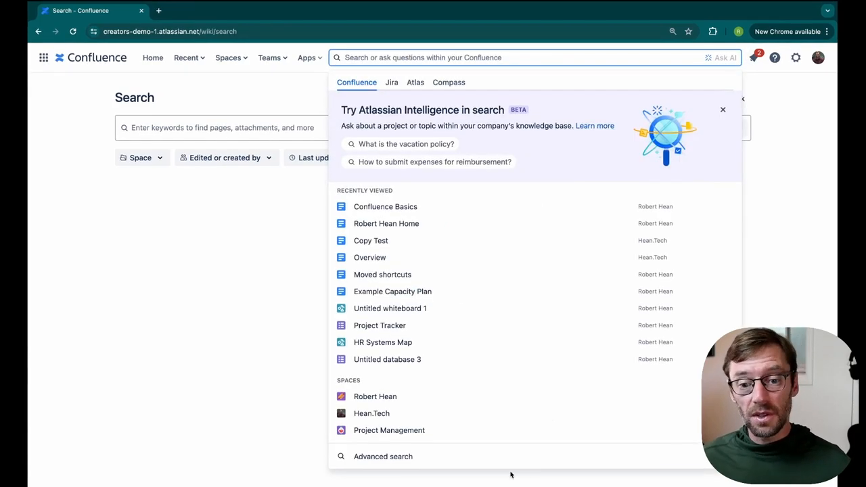